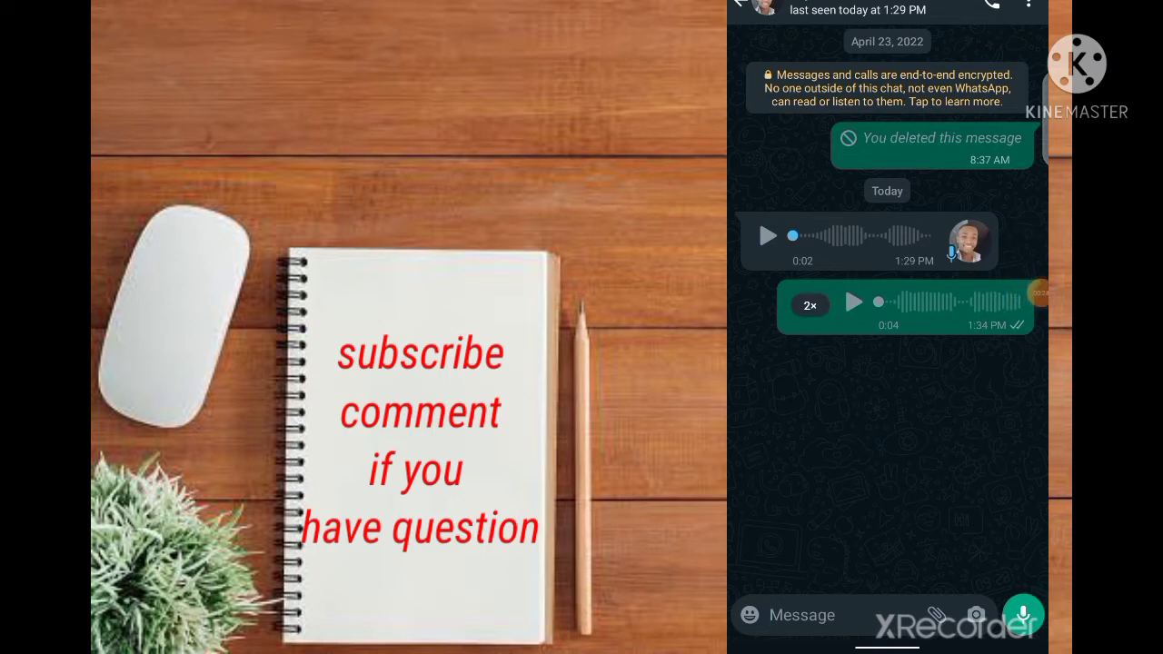
# Step: Briefly play and stop the received voice note in the chat
pyautogui.click(767, 236)
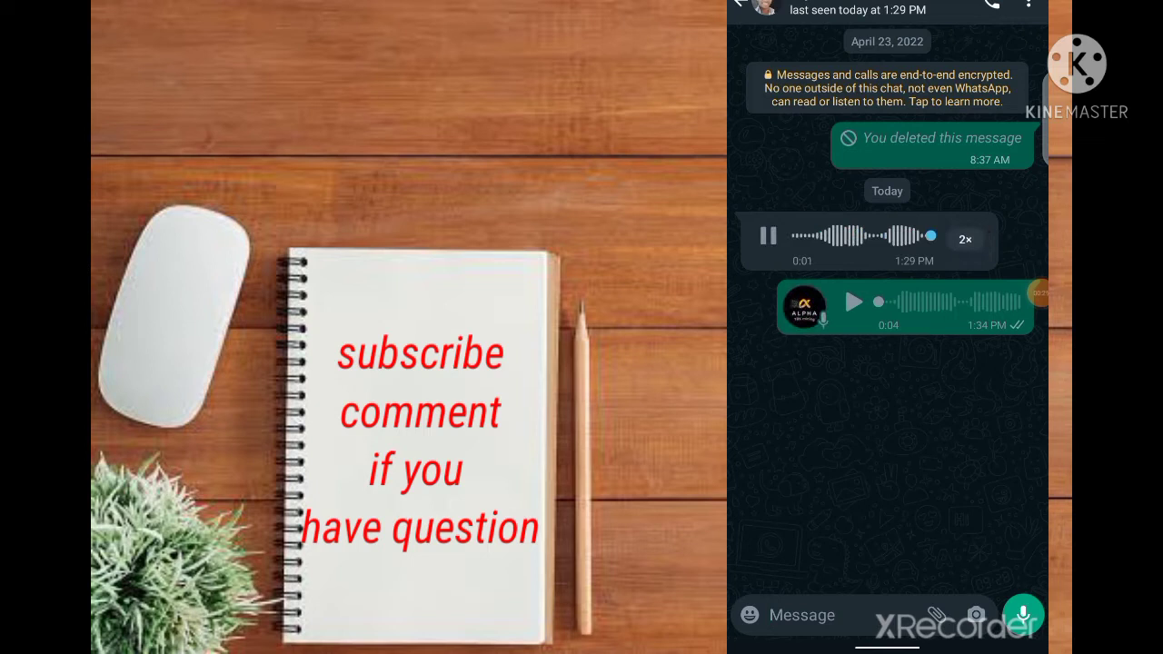
pyautogui.click(853, 302)
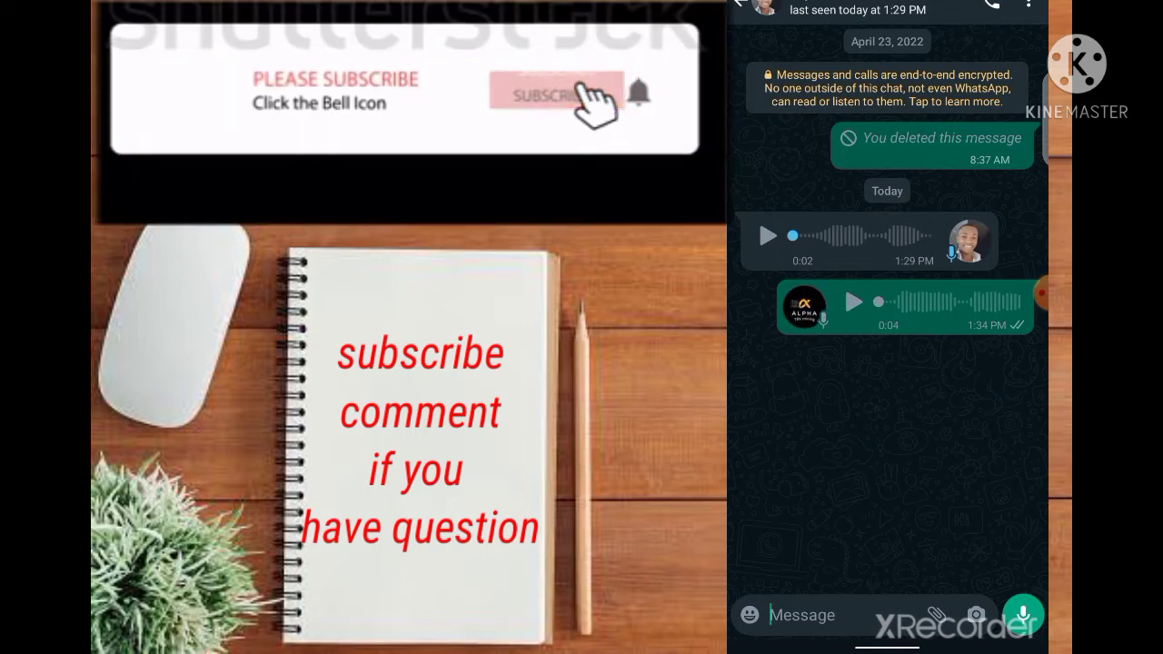
pyautogui.click(553, 93)
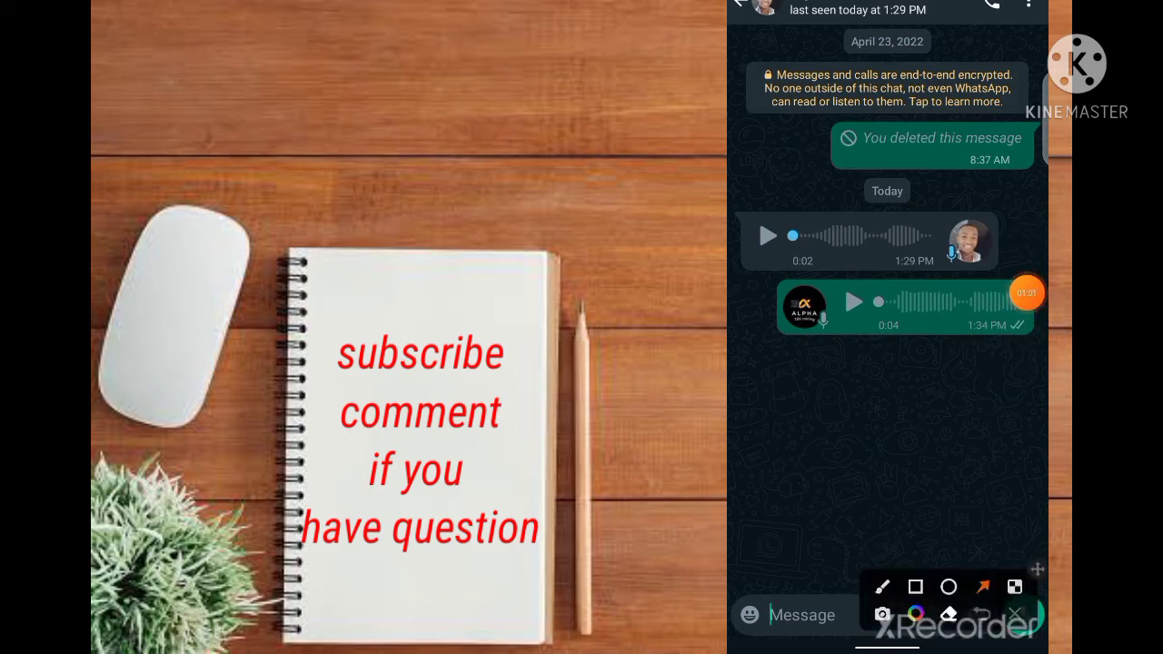
# Step: Play and pause the sent 4-second voice note, then set its speed pill to 1×
pyautogui.click(853, 301)
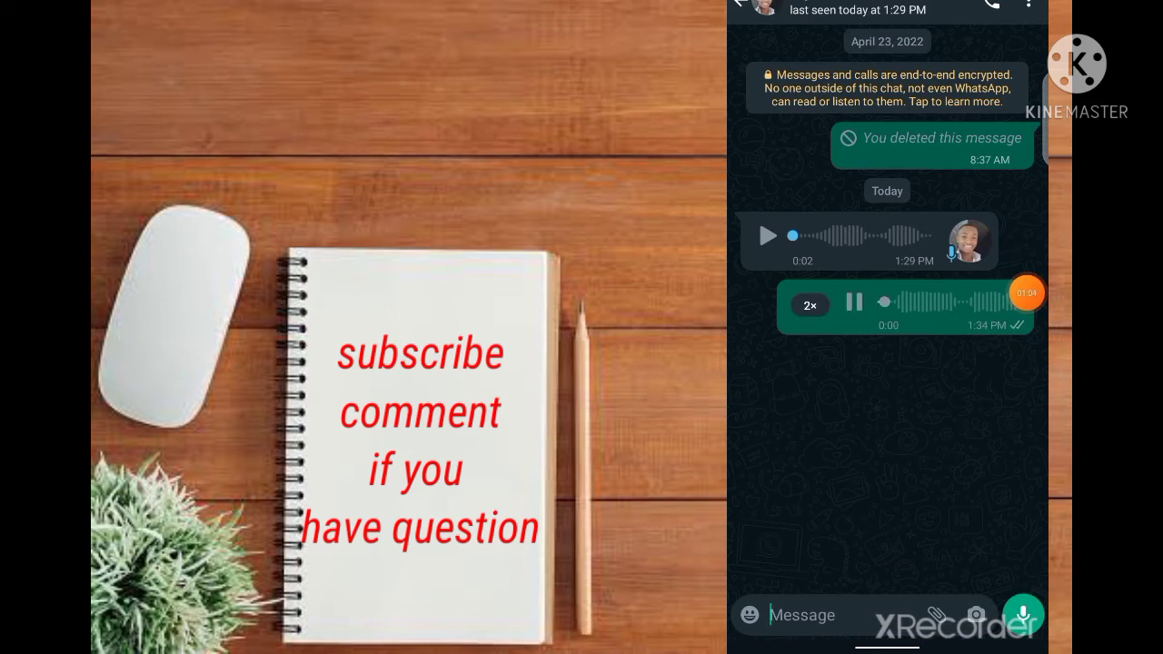
pyautogui.click(853, 302)
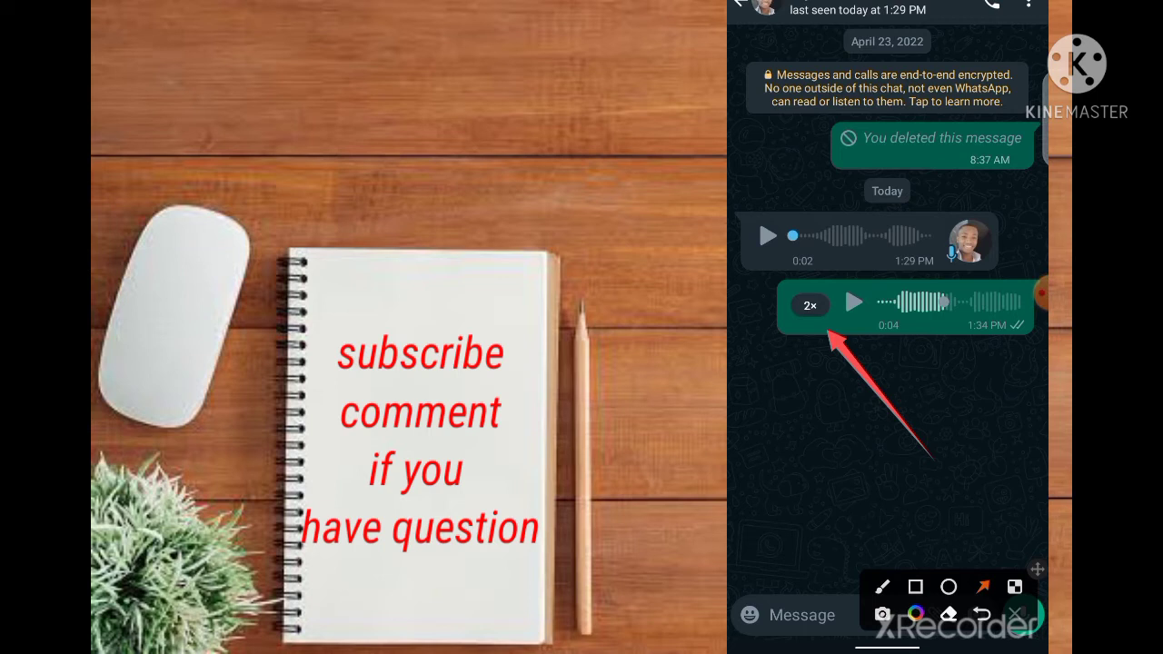
pyautogui.click(1014, 612)
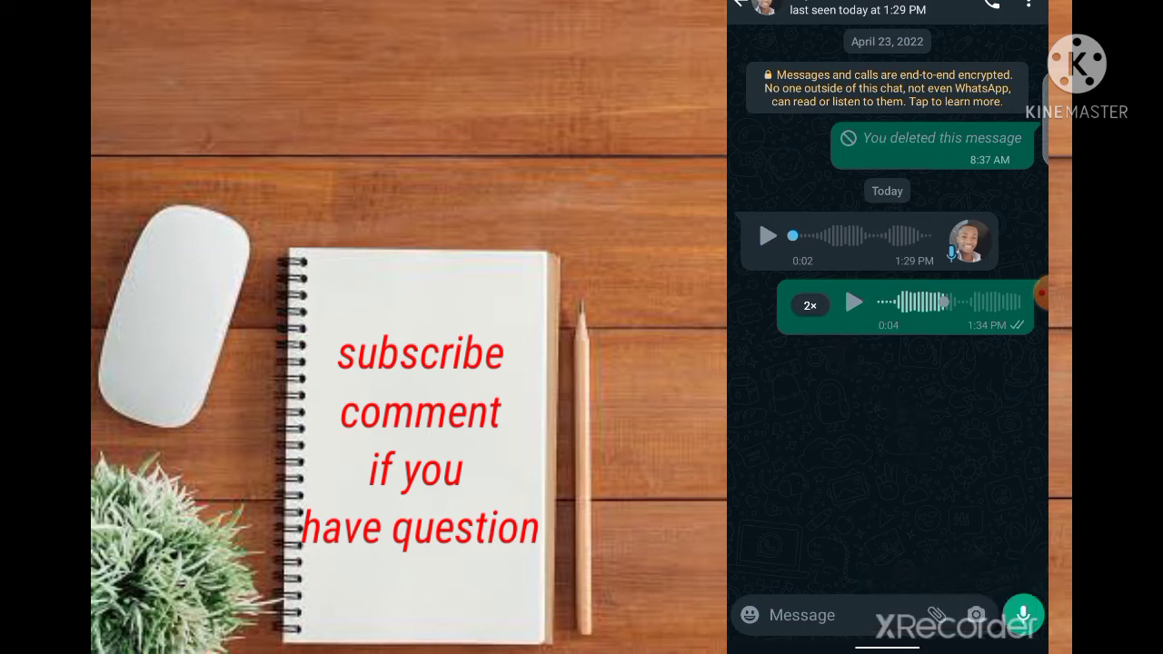
pyautogui.click(809, 305)
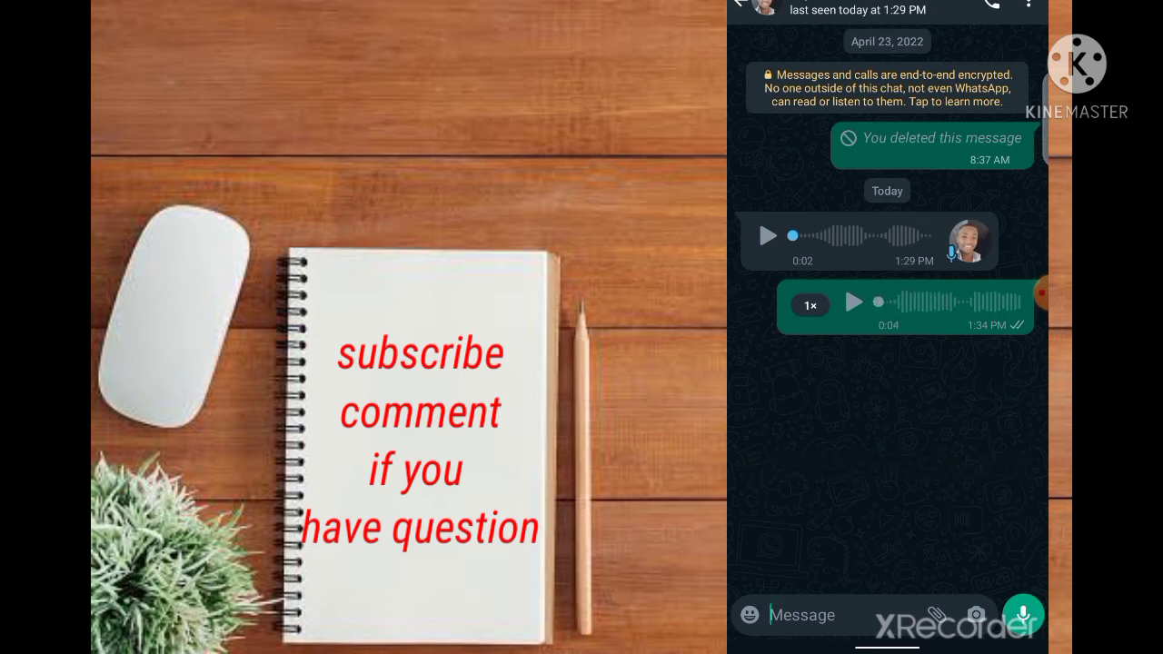
# Step: Play the sent voice note at 1×, then set its speed pill back to 2×
pyautogui.click(853, 301)
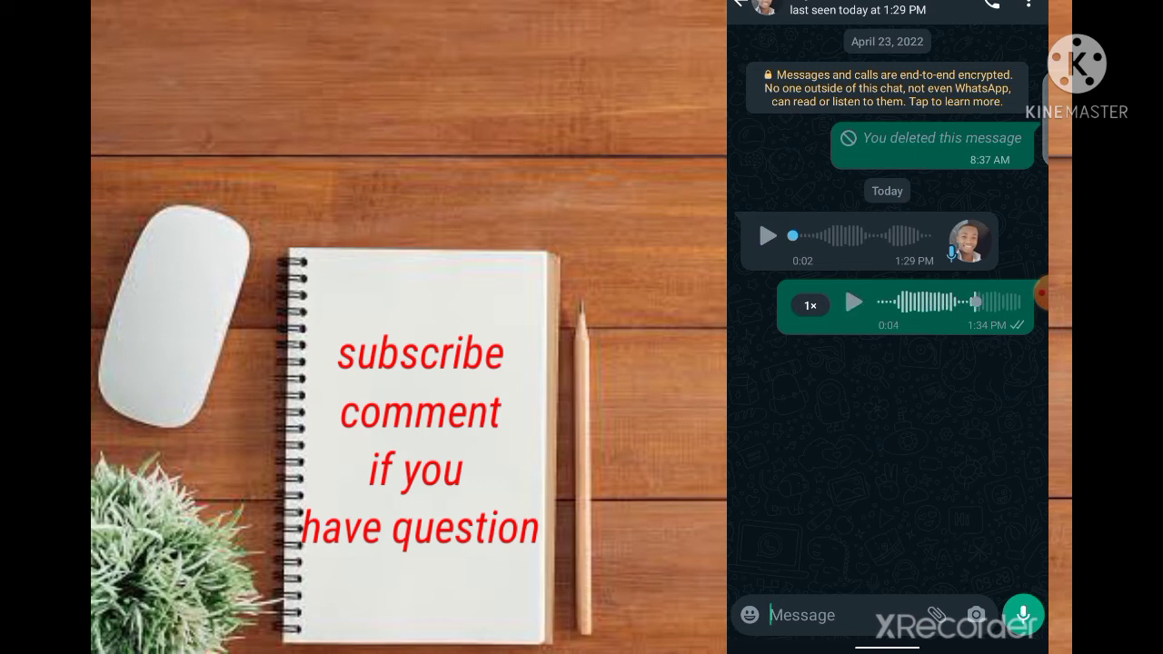
pyautogui.click(811, 305)
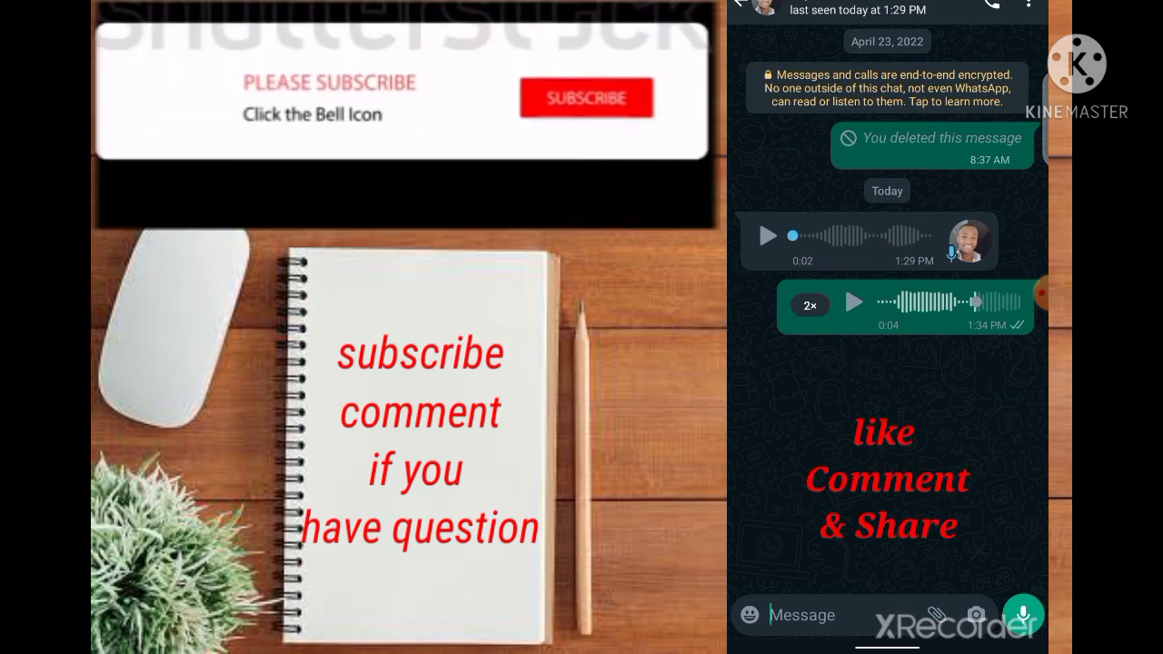
pyautogui.click(585, 97)
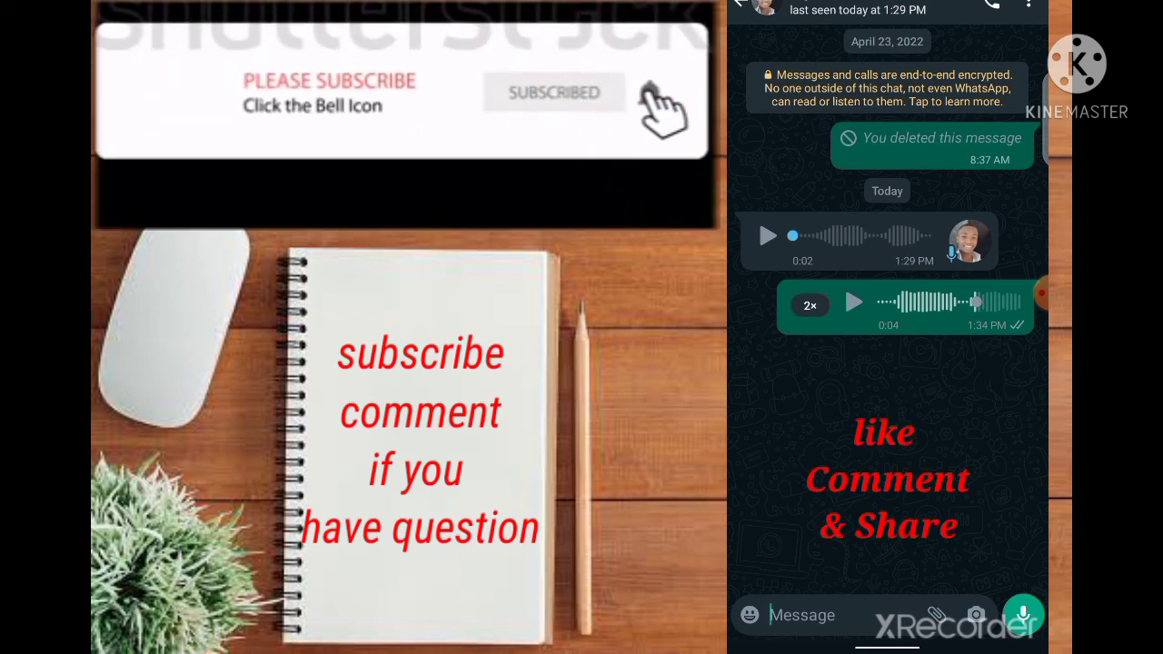